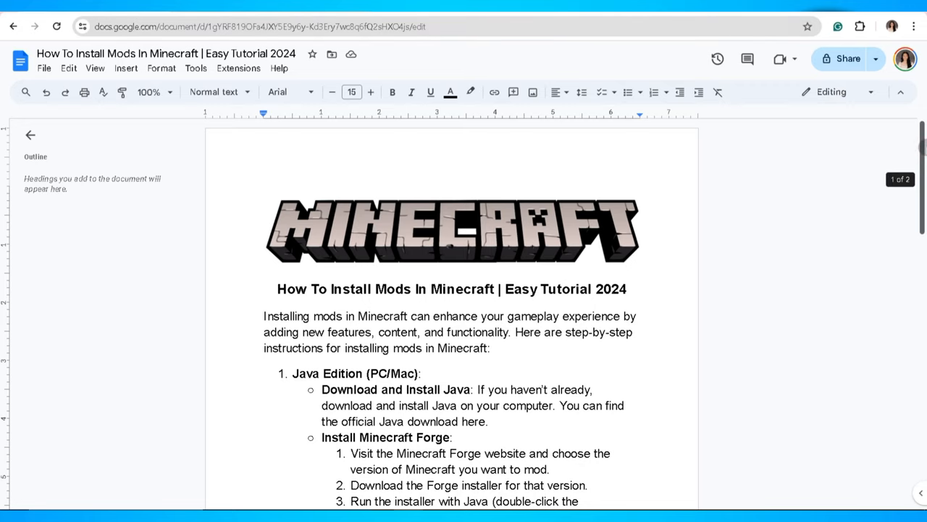
pyautogui.scroll(-3)
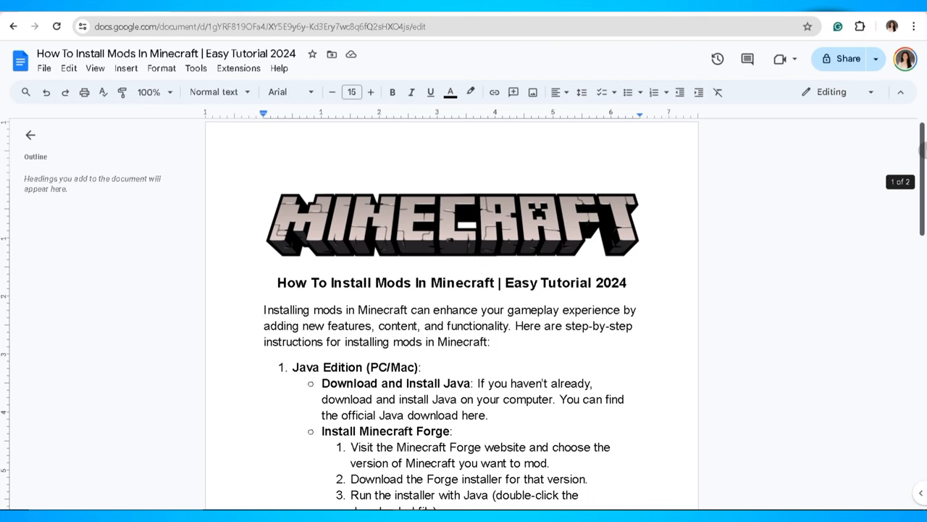
pyautogui.scroll(-3)
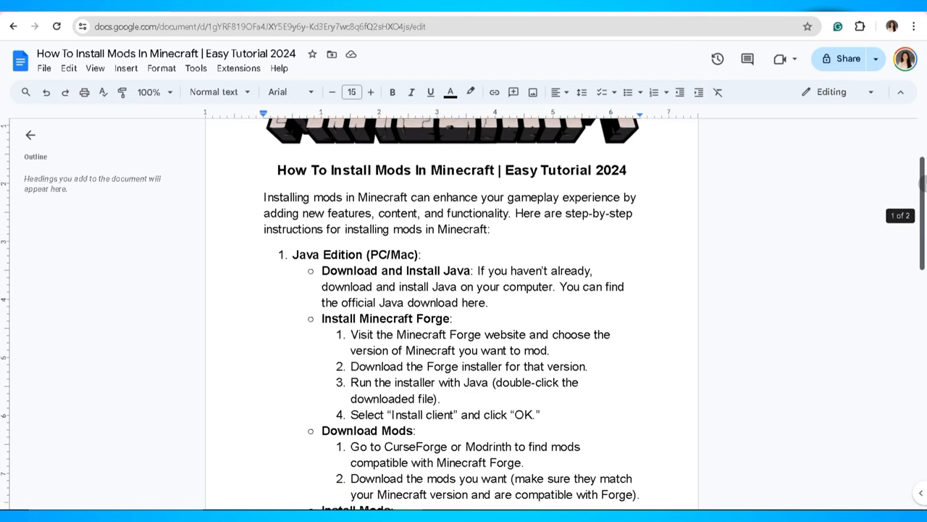
pyautogui.scroll(-3)
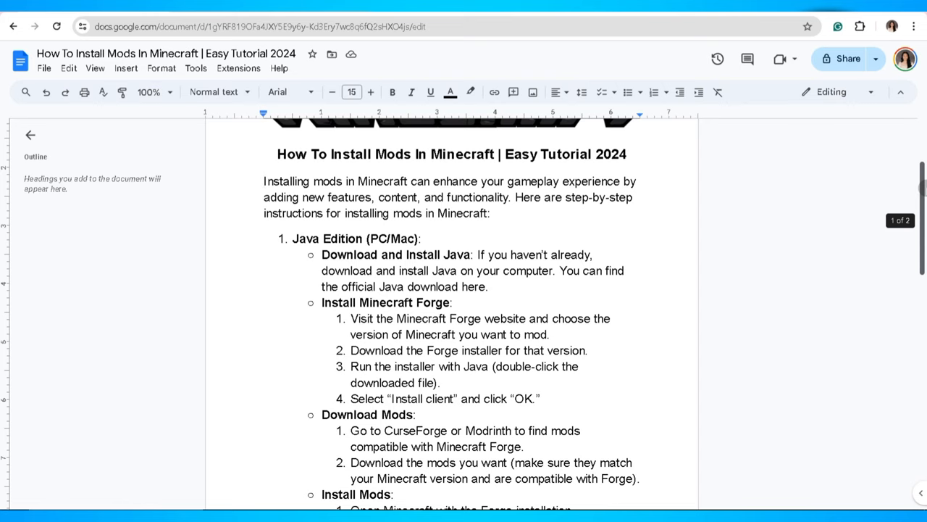
pyautogui.scroll(-3)
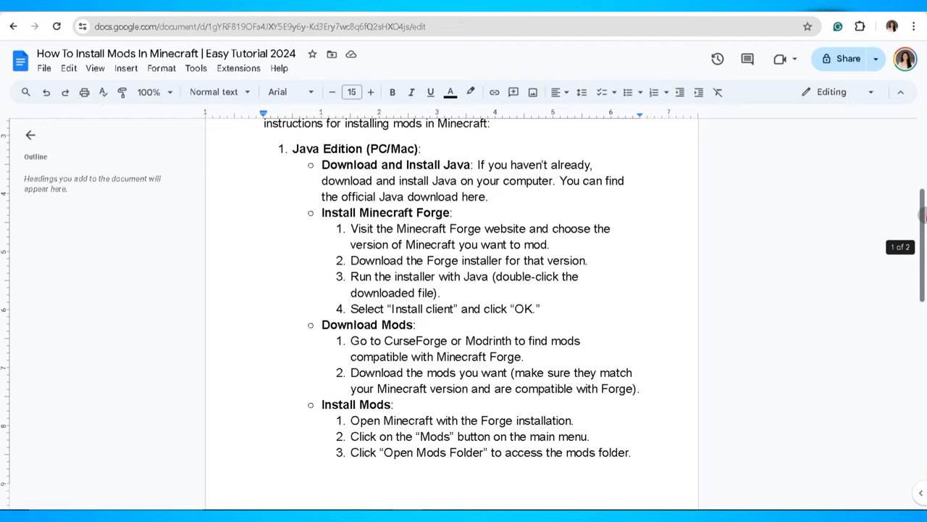
pyautogui.scroll(-3)
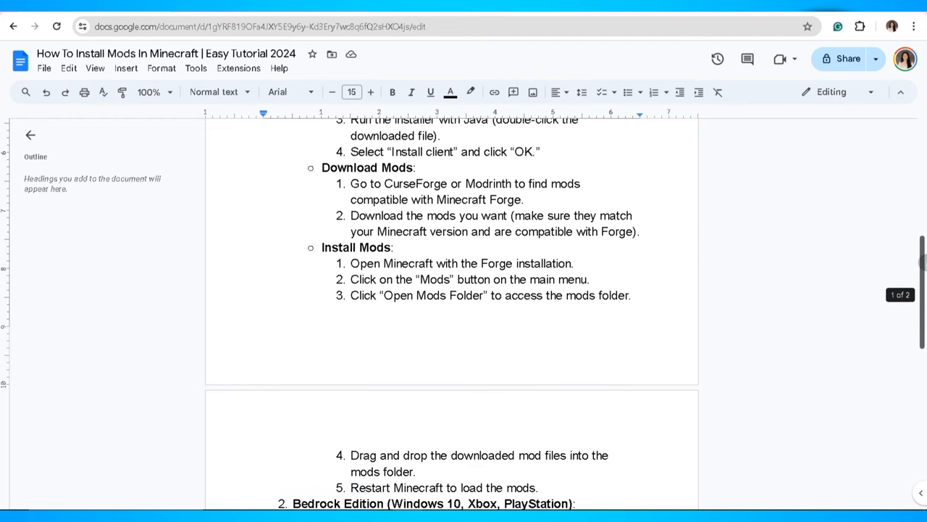
pyautogui.scroll(-3)
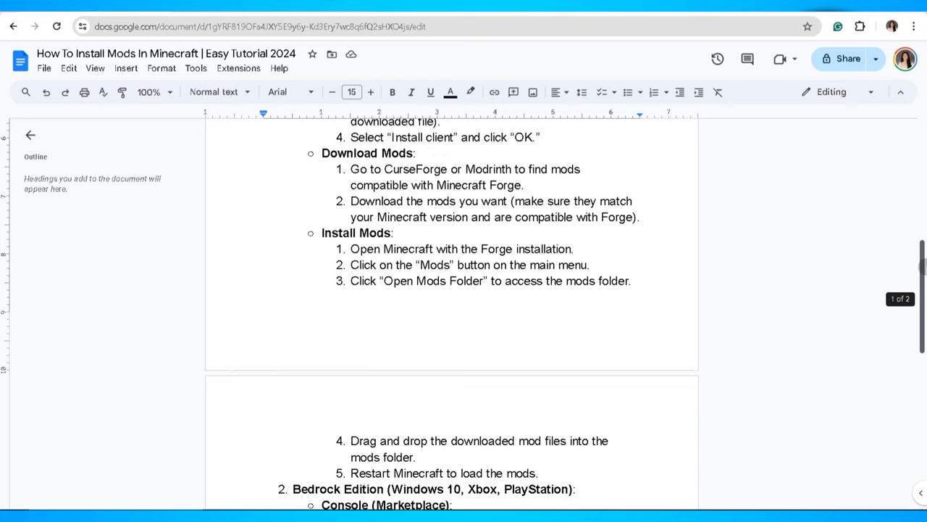
pyautogui.scroll(-3)
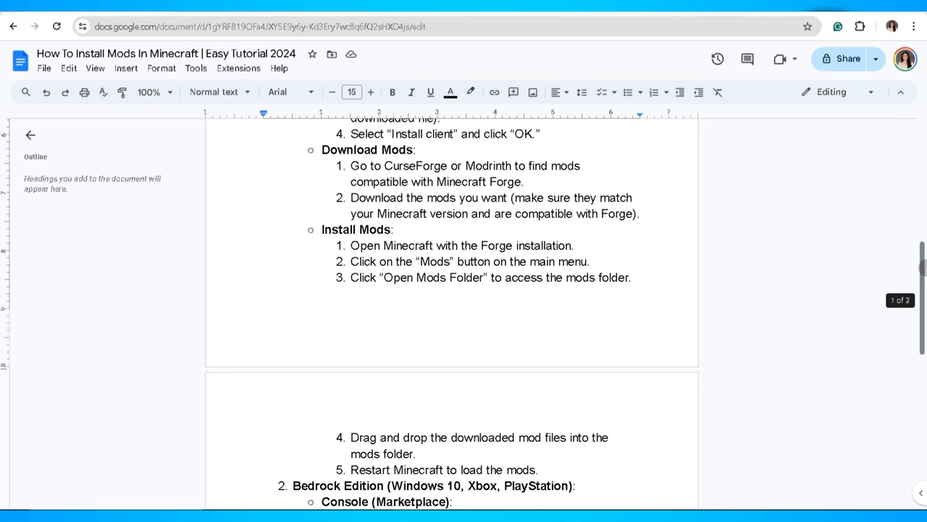
pyautogui.scroll(-3)
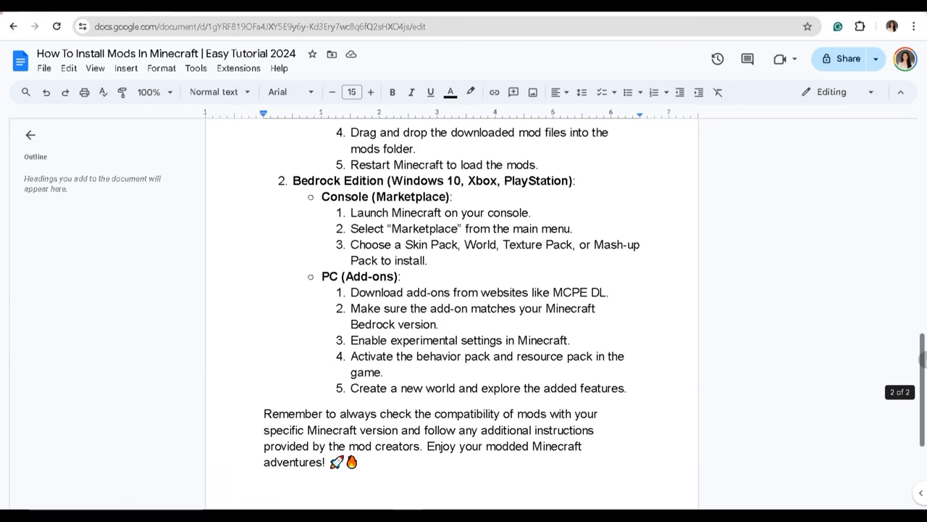